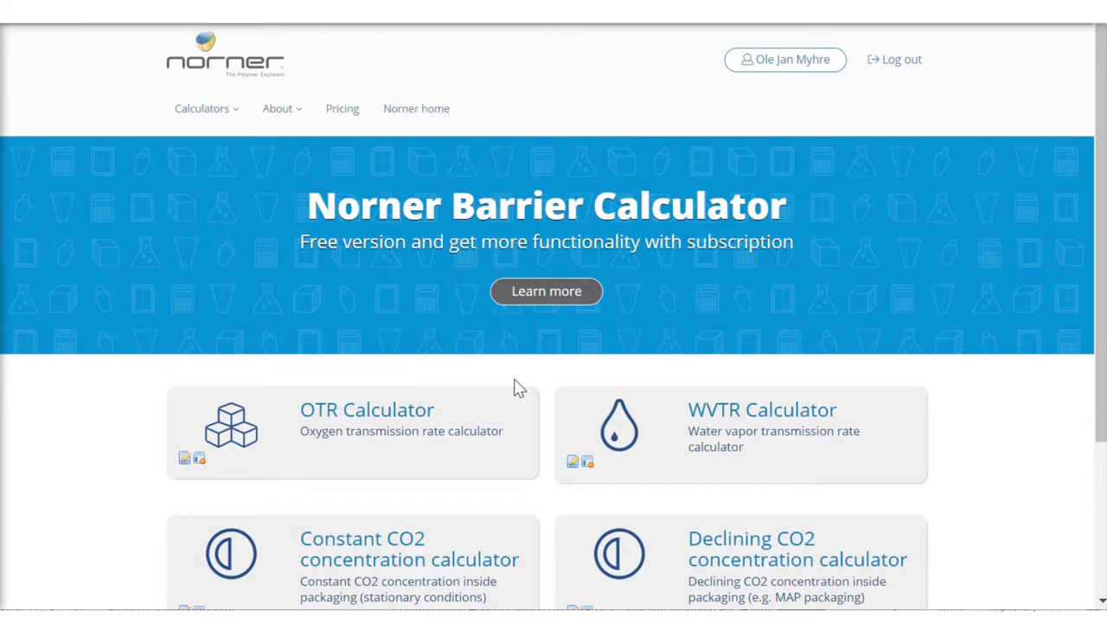
mouse_move(364, 336)
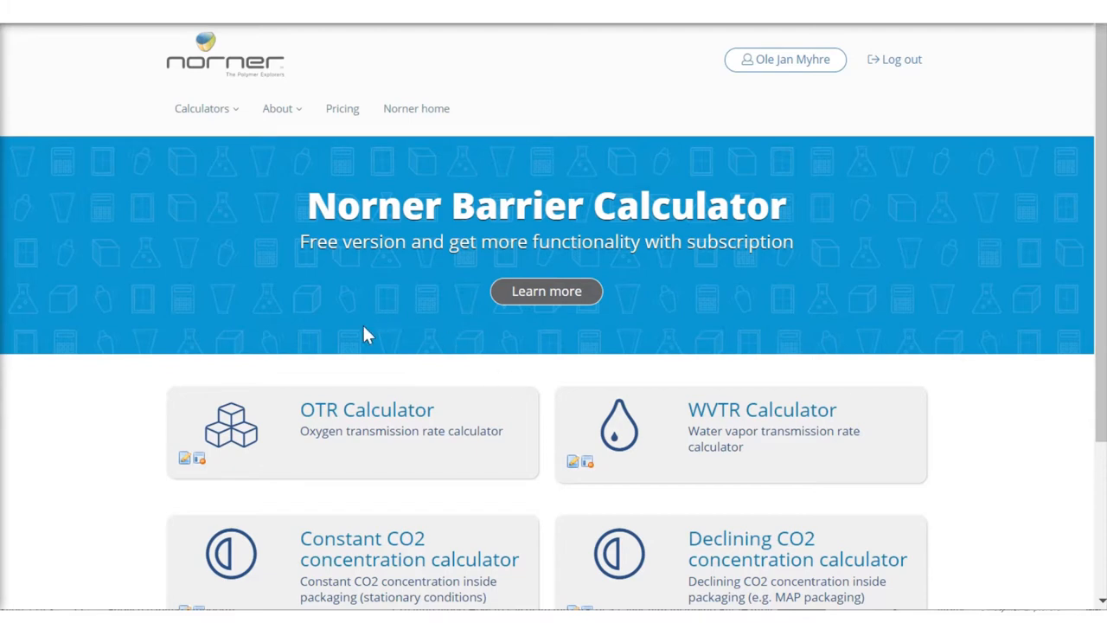
Step: Open the OTR Calculator from the home page's list of calculators
left_click(363, 420)
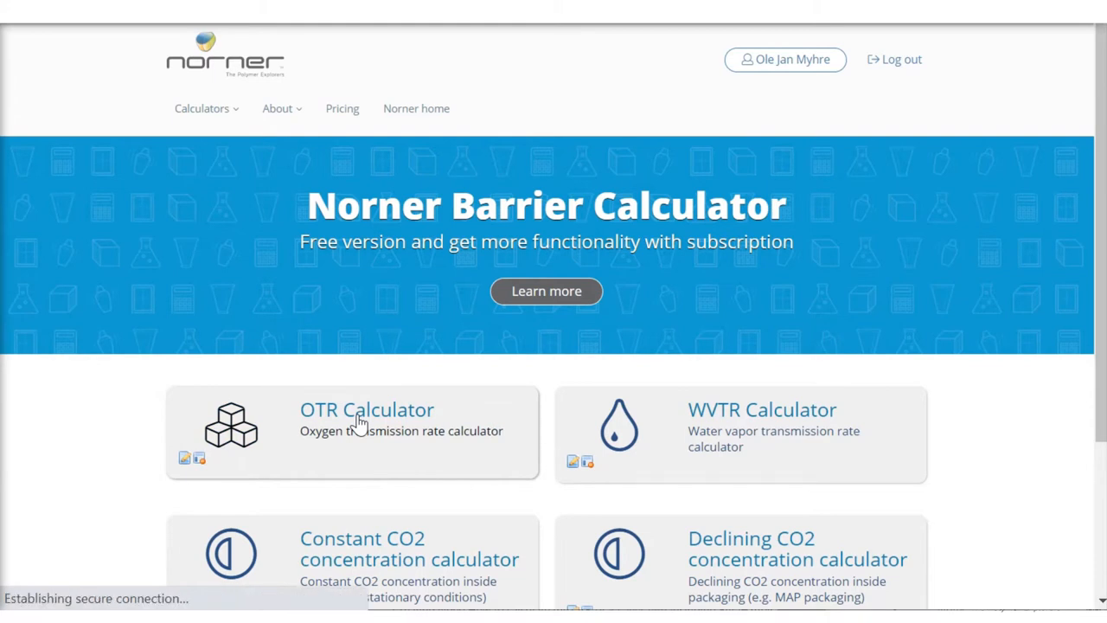
Step: Choose Cup geometry and enter top radius 7 cm, bottom radius 6 cm, height 10 cm
left_click(367, 409)
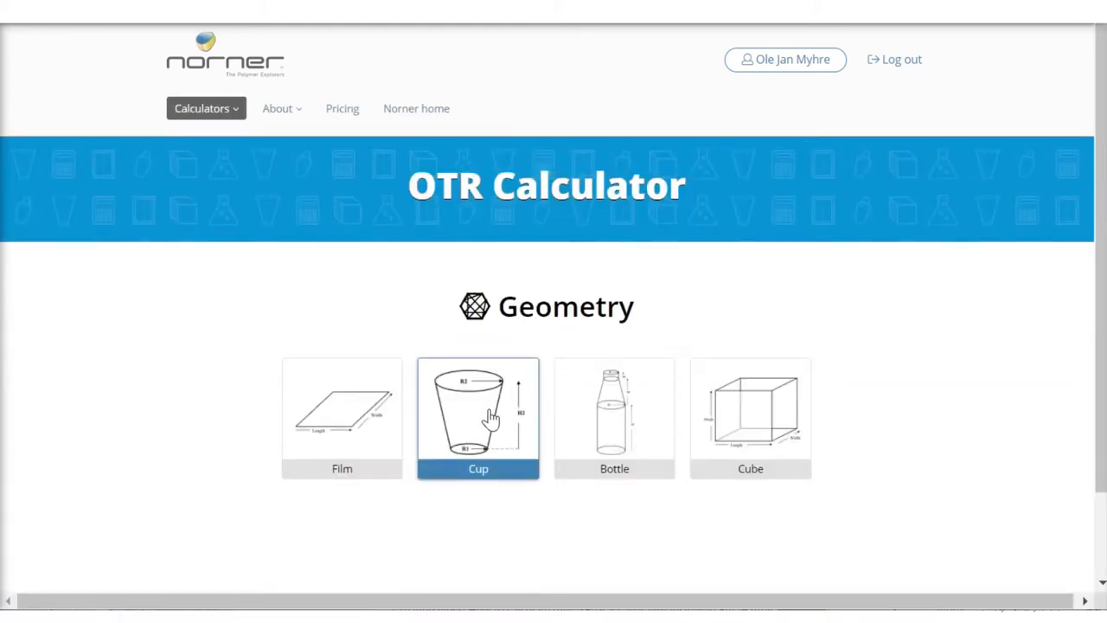
left_click(477, 417)
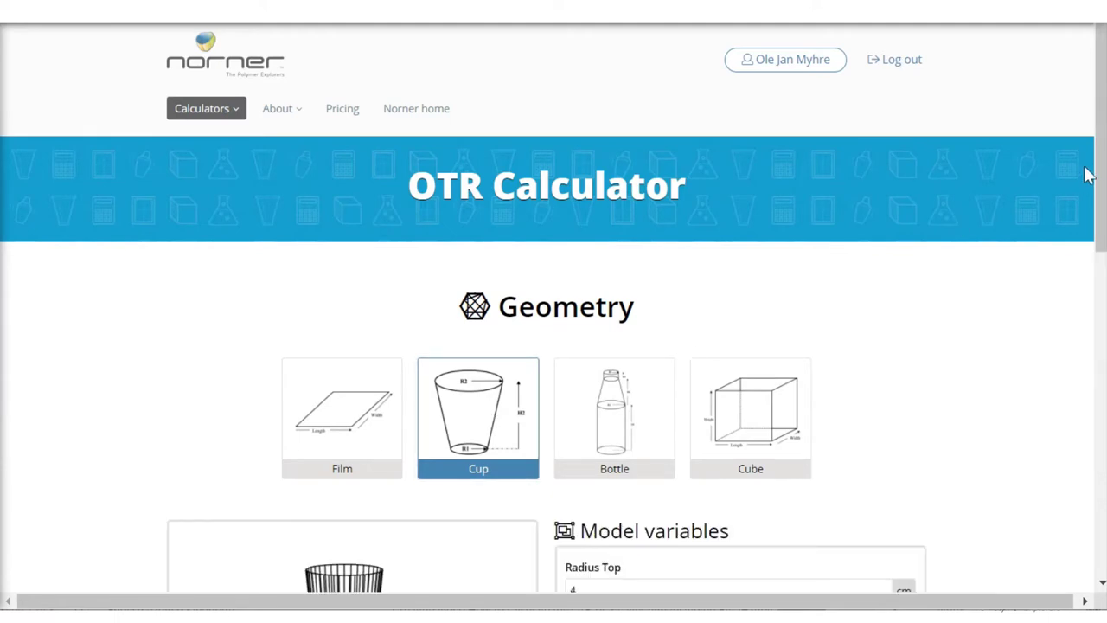
scroll("down", 3)
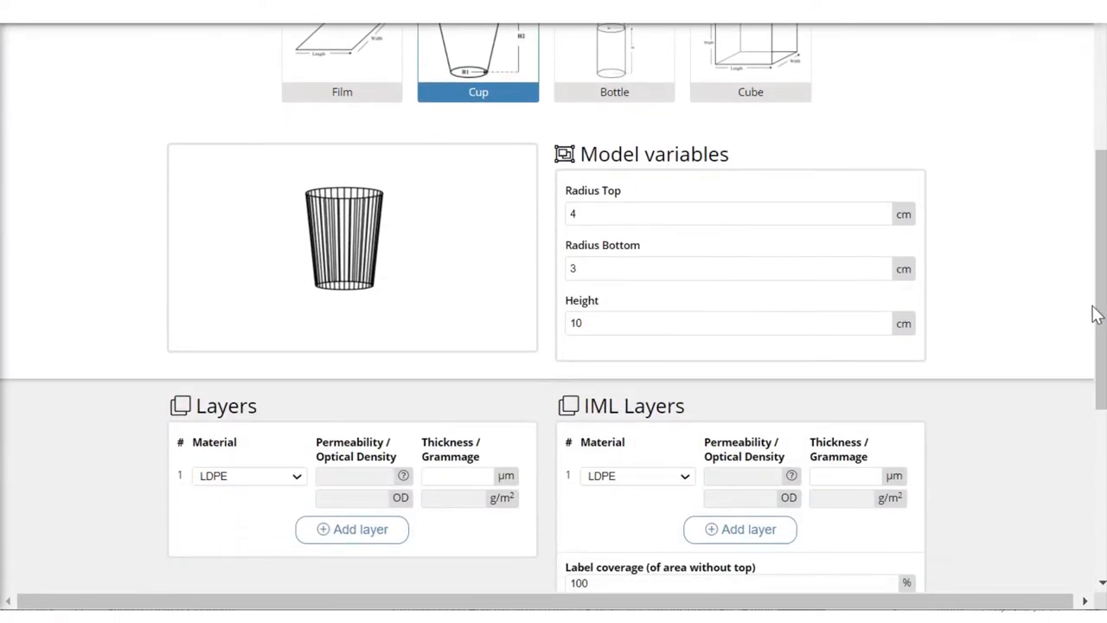
left_click(736, 214)
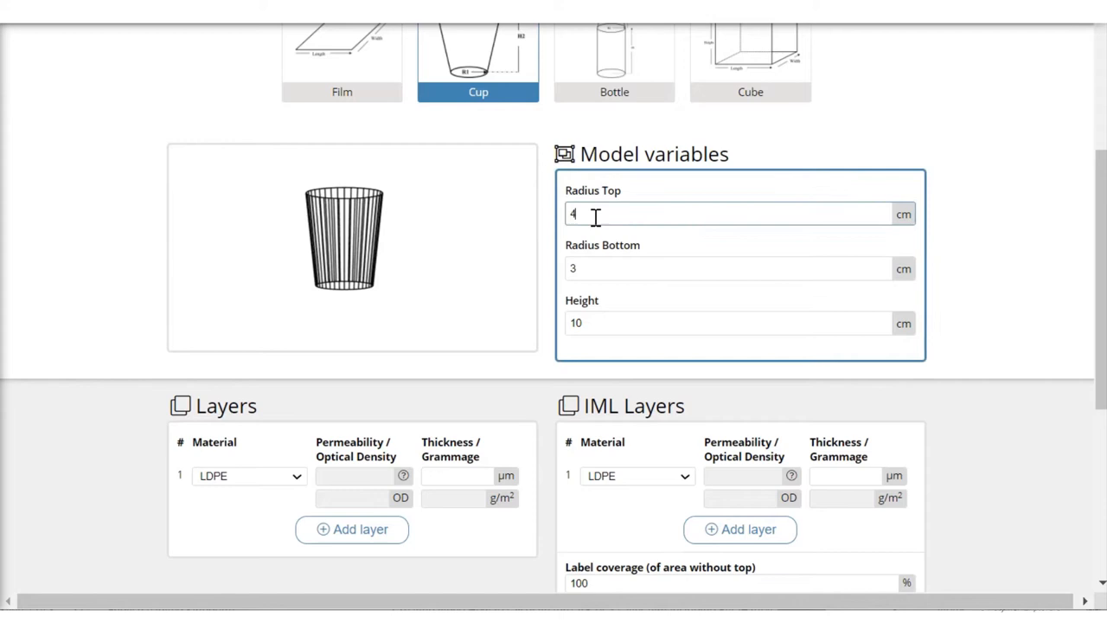
type("7")
left_click(728, 268)
type("6")
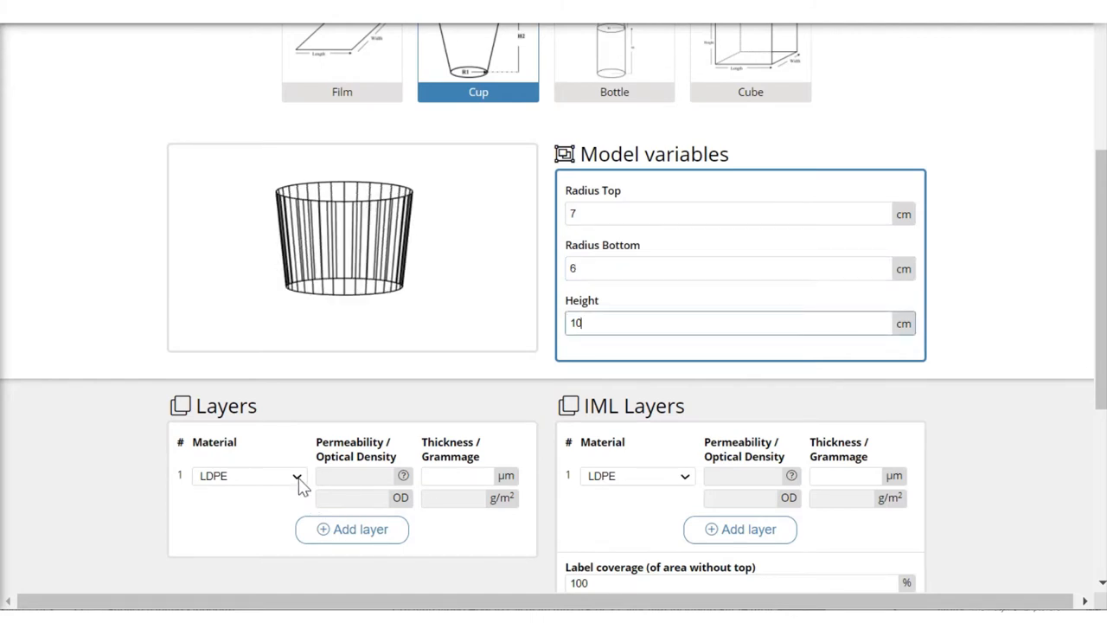
Step: Make the cup wall a single PP layer of 350 µm and set IML layer 1 to PP
left_click(297, 476)
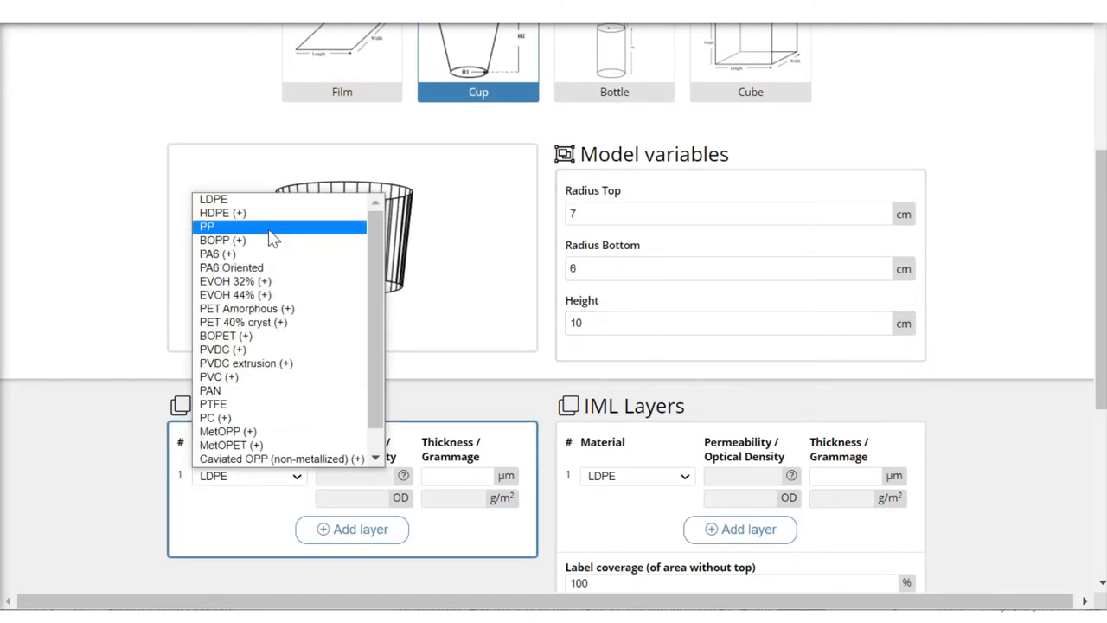
left_click(208, 225)
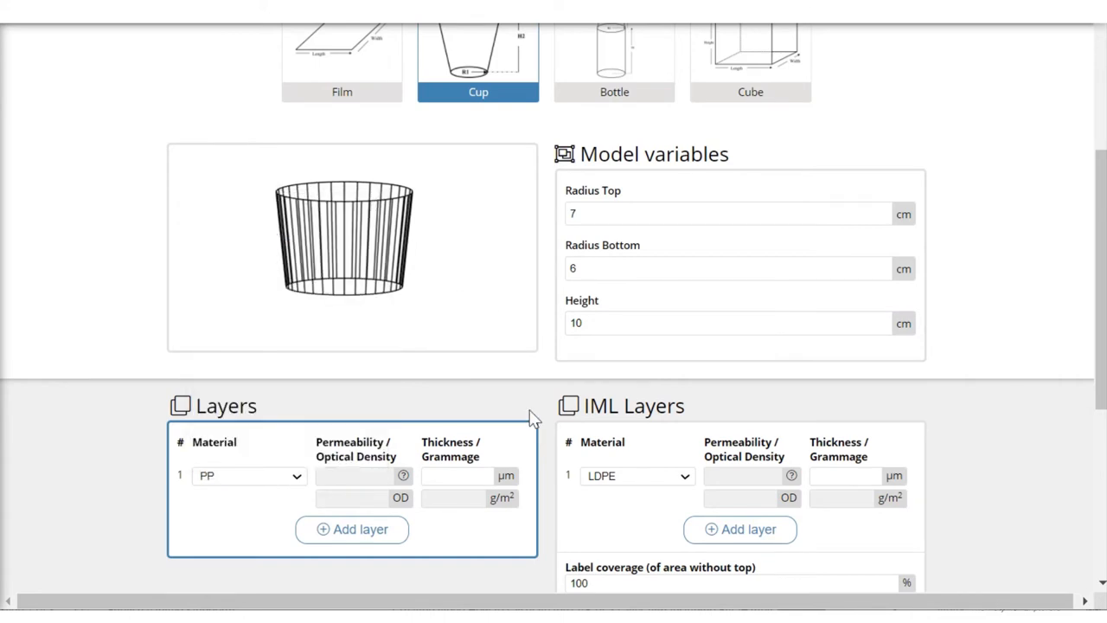
left_click(453, 476)
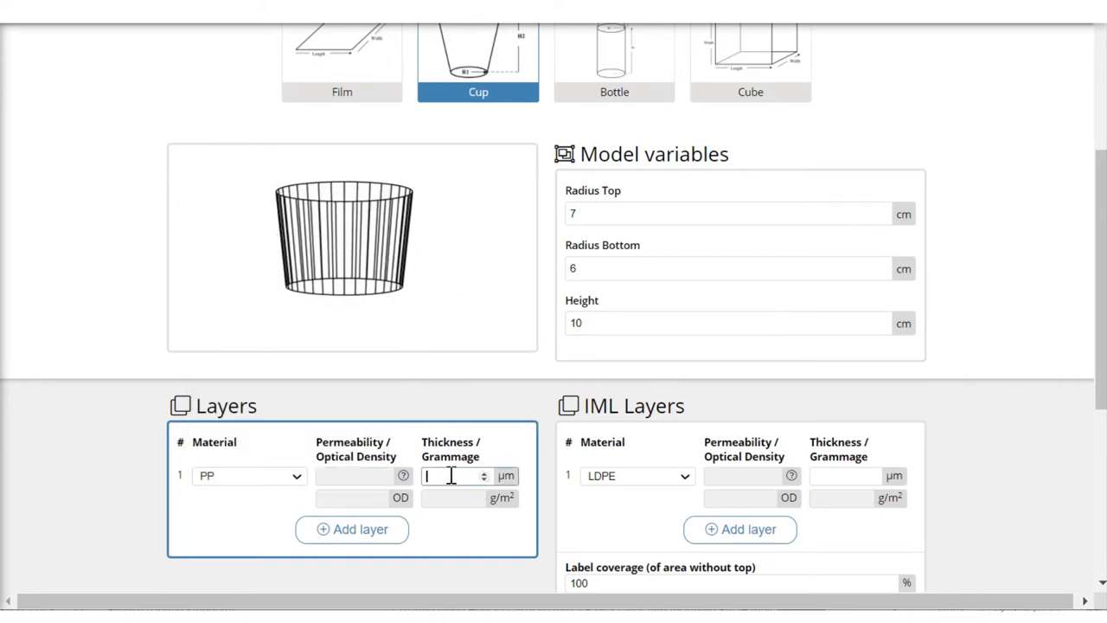
type("350")
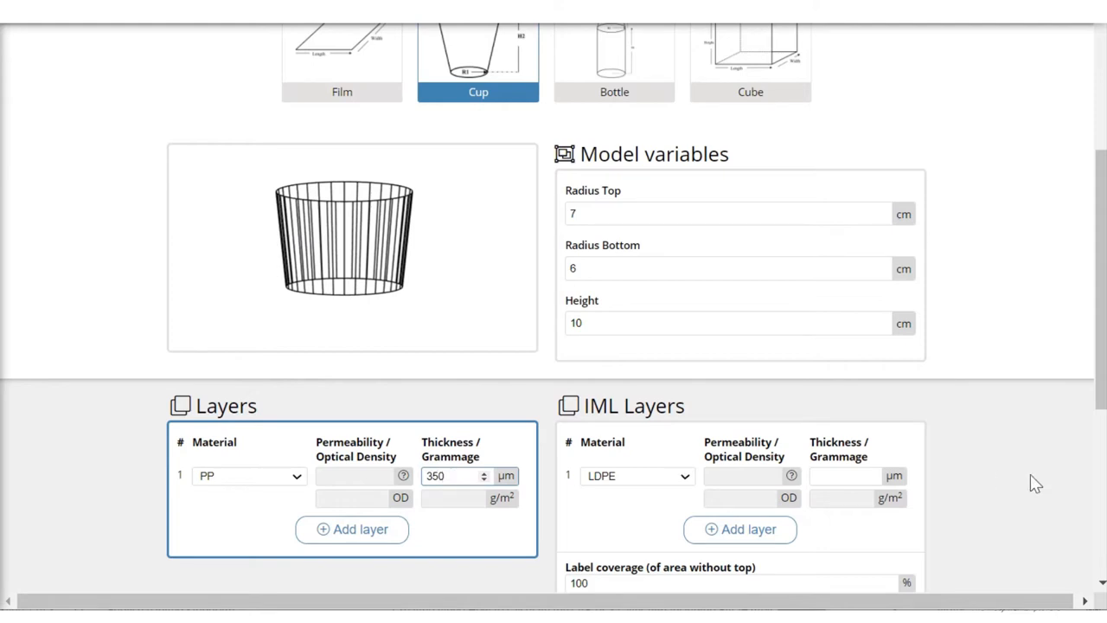
scroll("down", 3)
type("1")
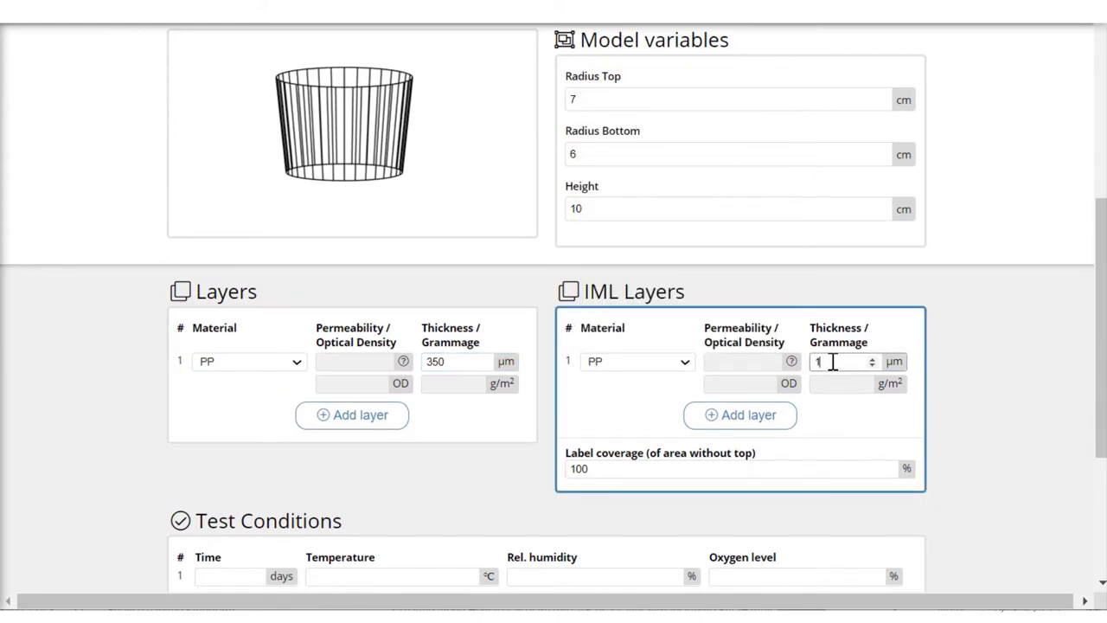
Step: Add label layers 2 and 3: EVOH 44% (+) at 5 µm and PP at 15 µm
left_click(741, 416)
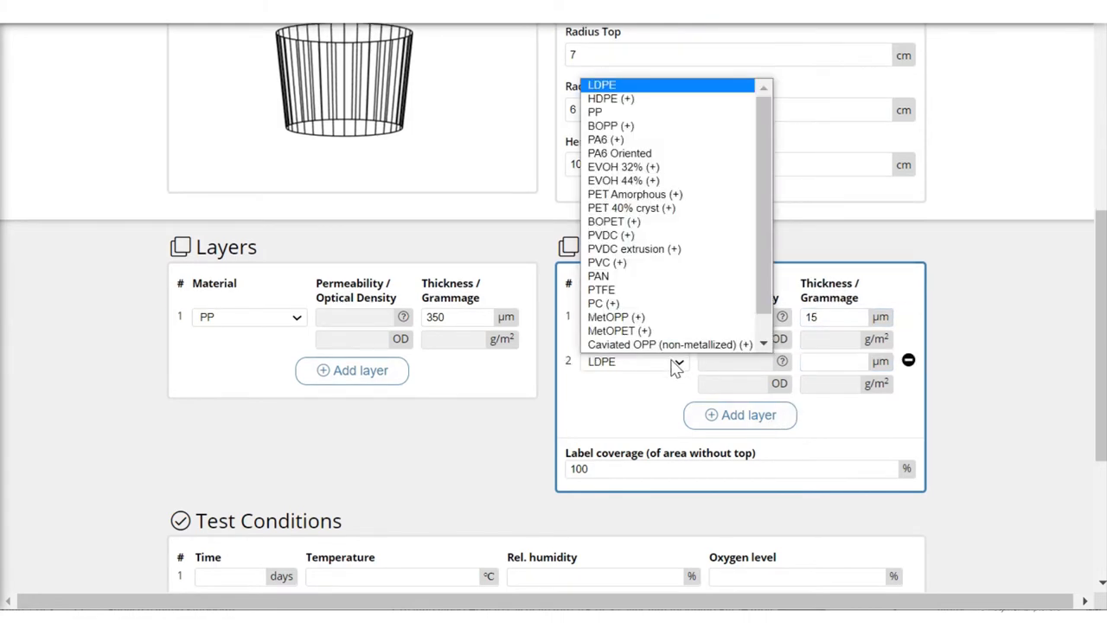
left_click(623, 180)
type("5")
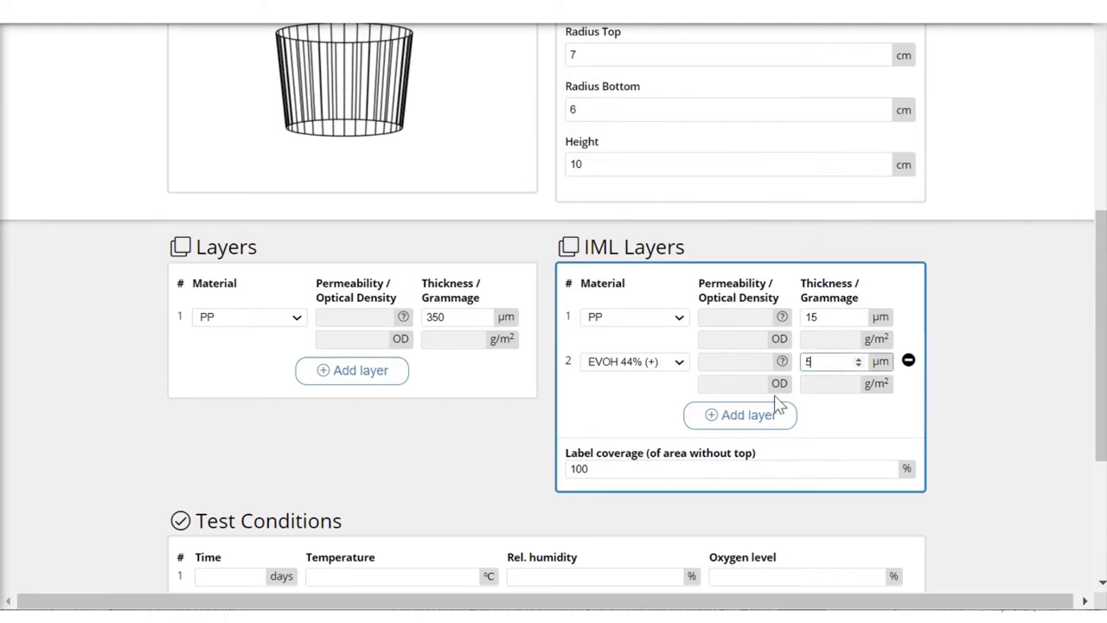
left_click(741, 415)
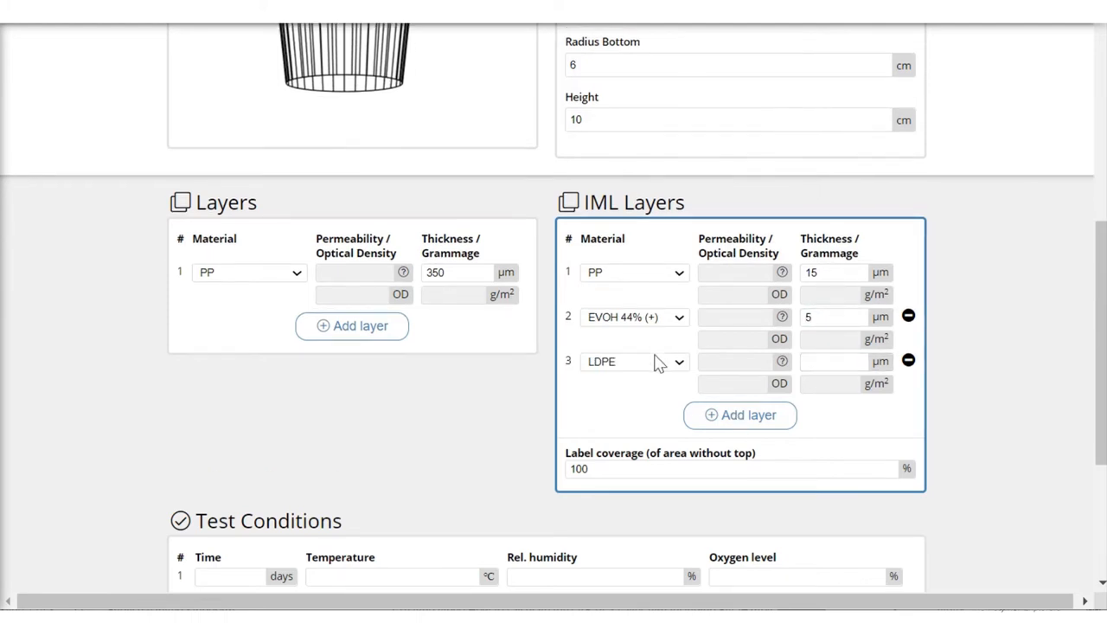
left_click(633, 362)
type("1")
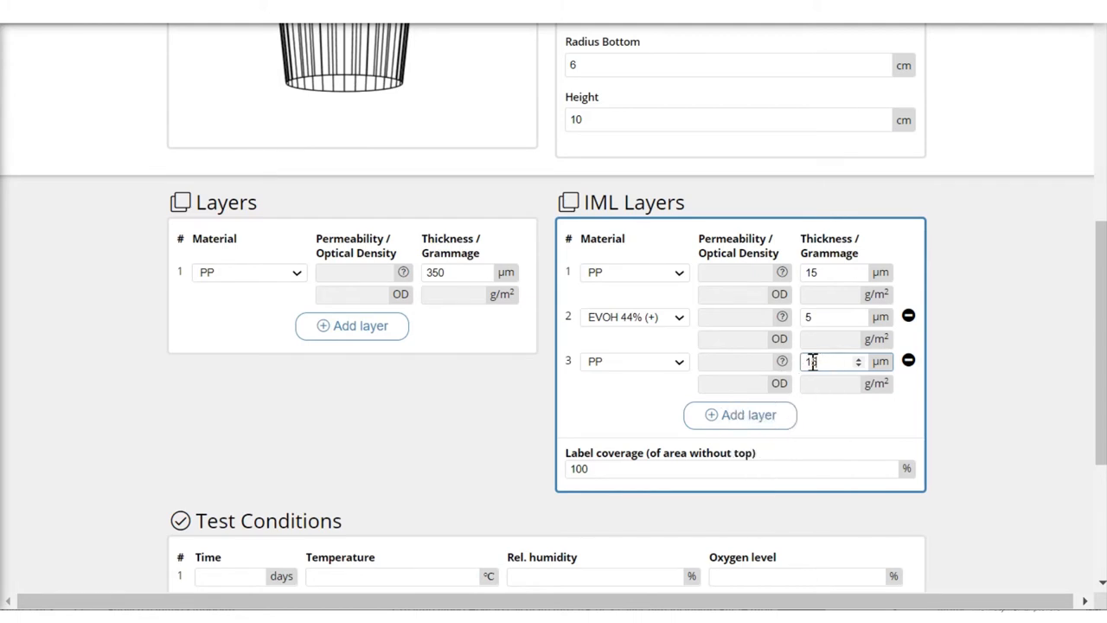
type("5")
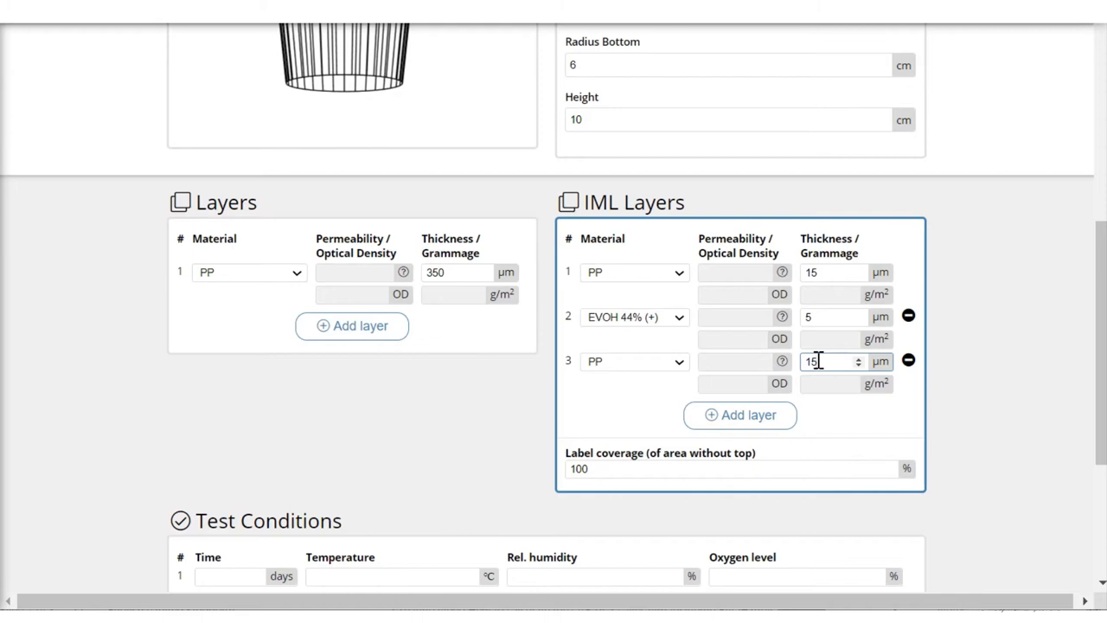
mouse_move(829, 341)
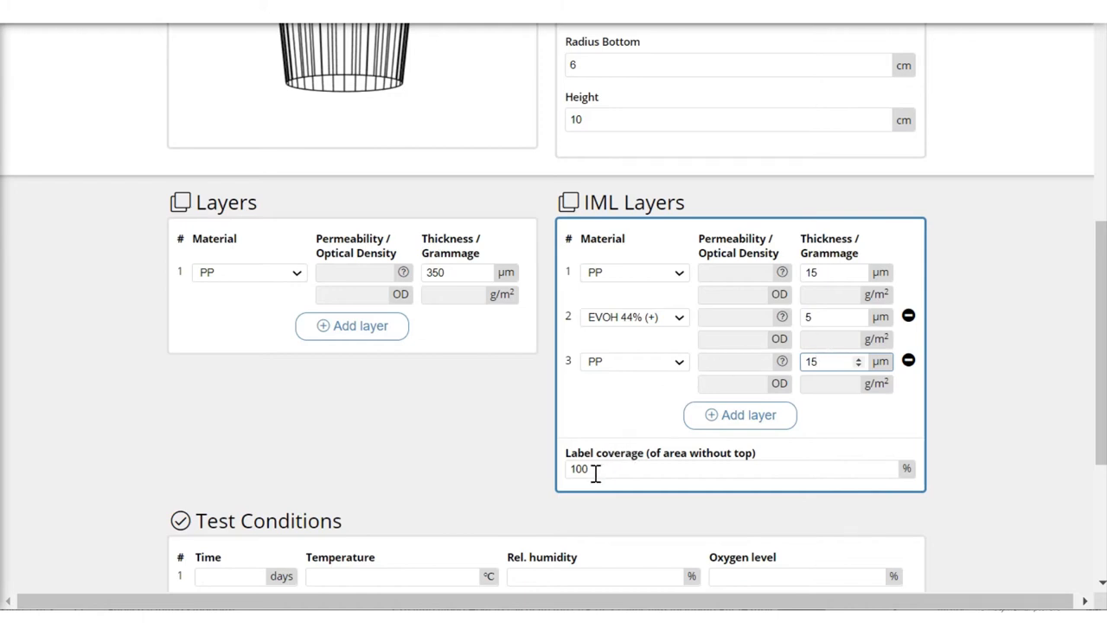
Step: Lower the label coverage from 100% to 98% and review the cup model variables
left_click(830, 361)
type("98")
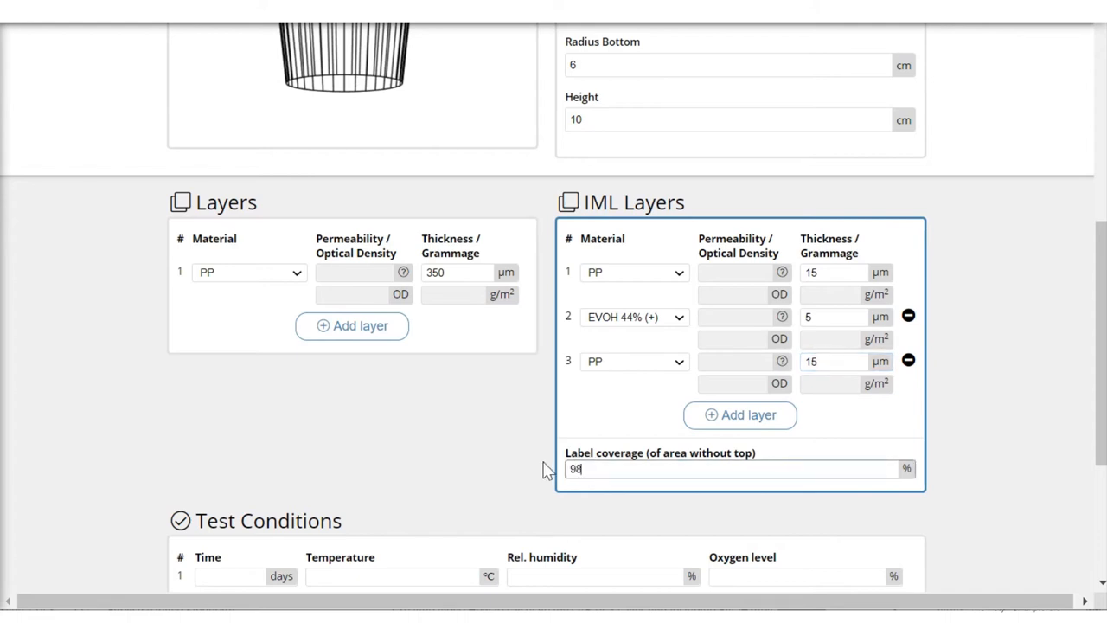
mouse_move(925, 429)
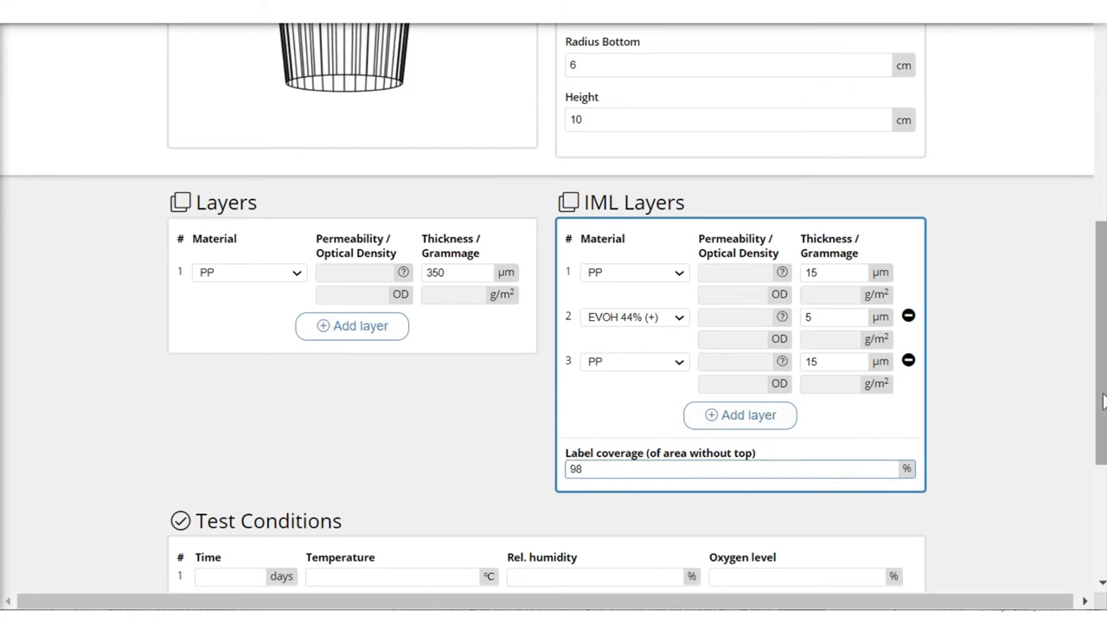
scroll("up", 3)
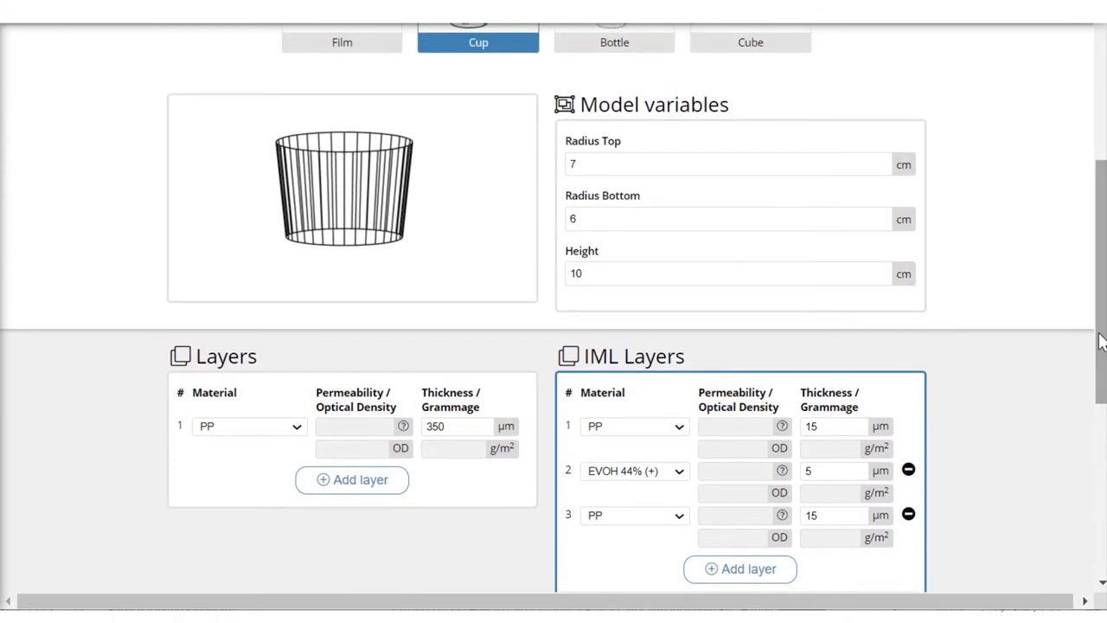
mouse_move(277, 250)
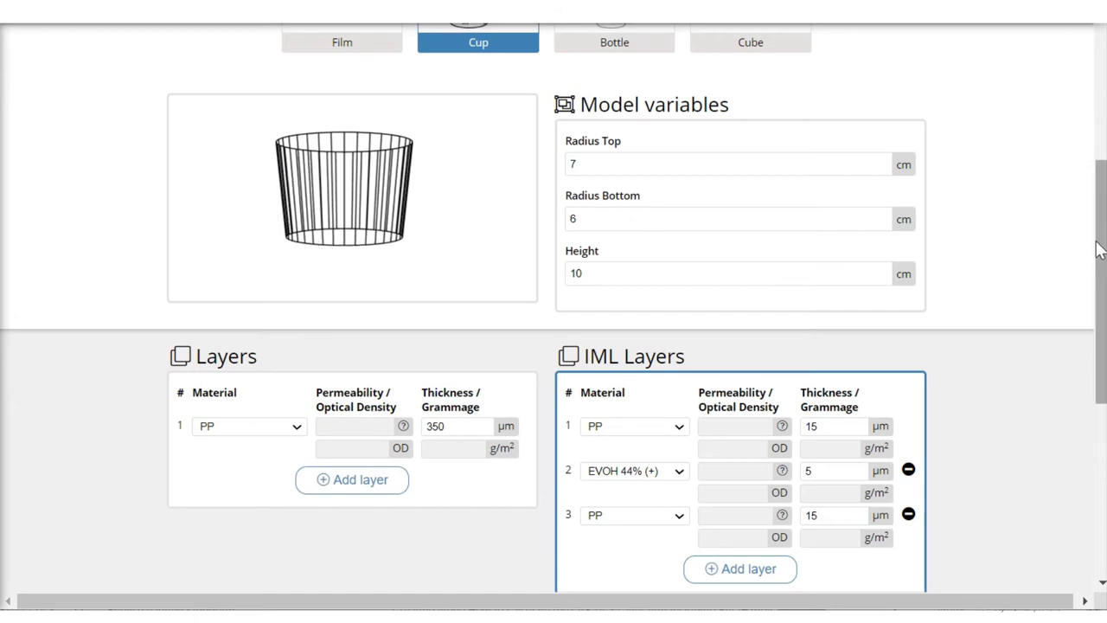
Step: Enter test conditions: 365 days, 23 °C, 50% relative humidity, 21% oxygen
scroll("down", 3)
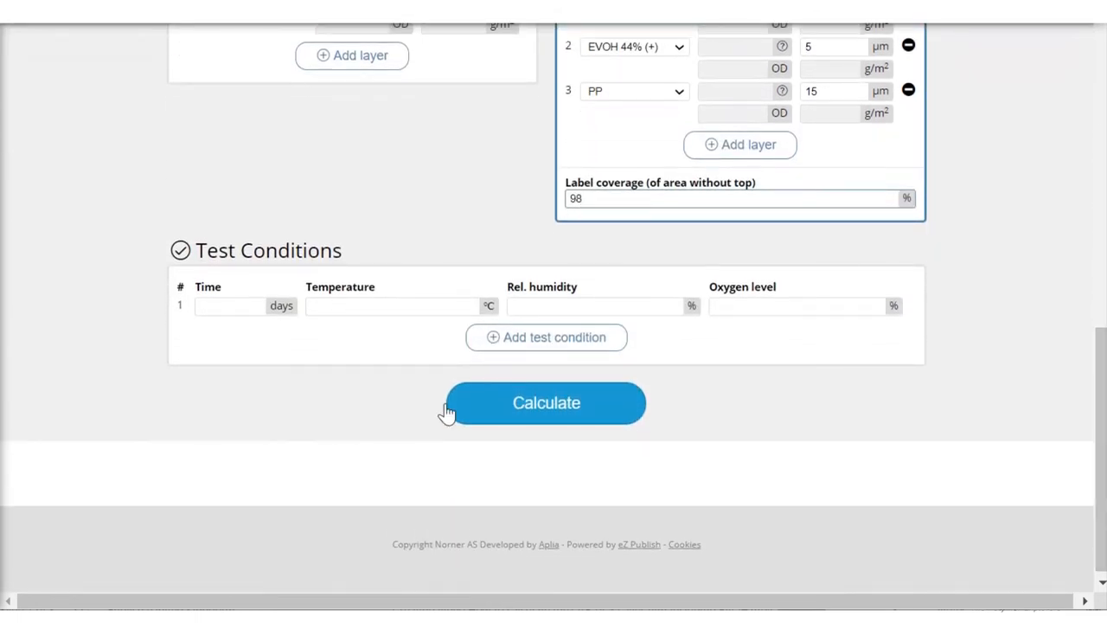
left_click(234, 304)
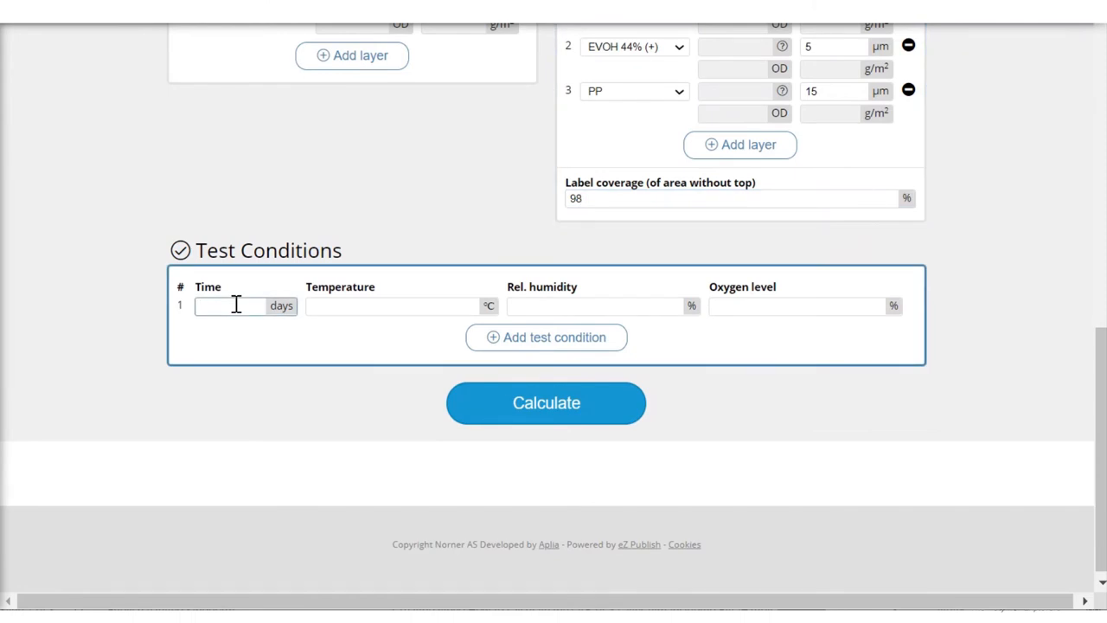
type("365")
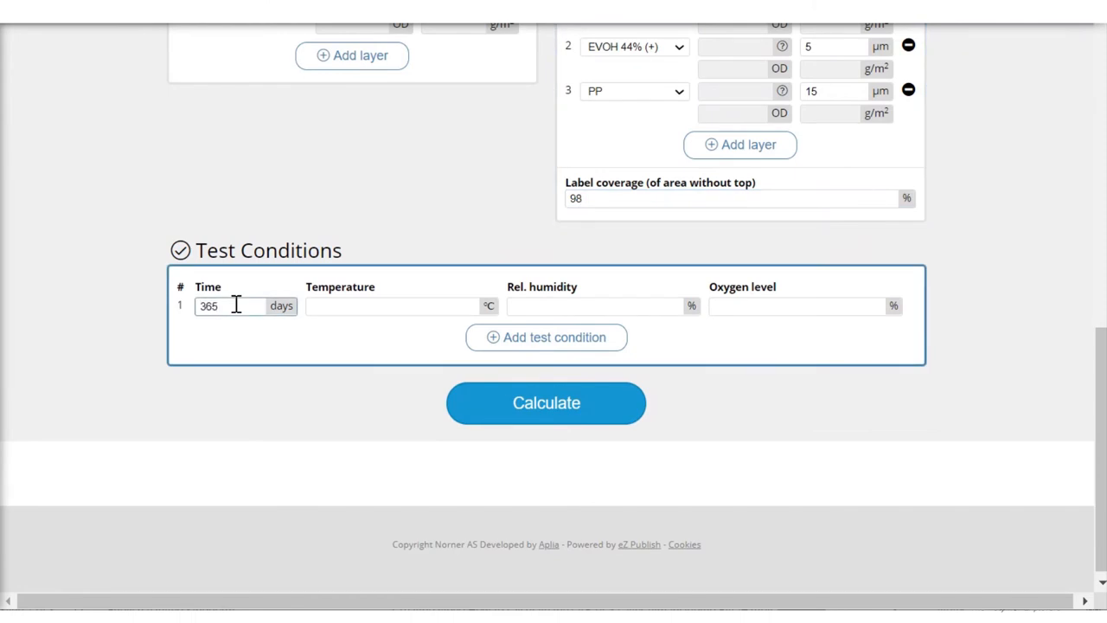
type("23")
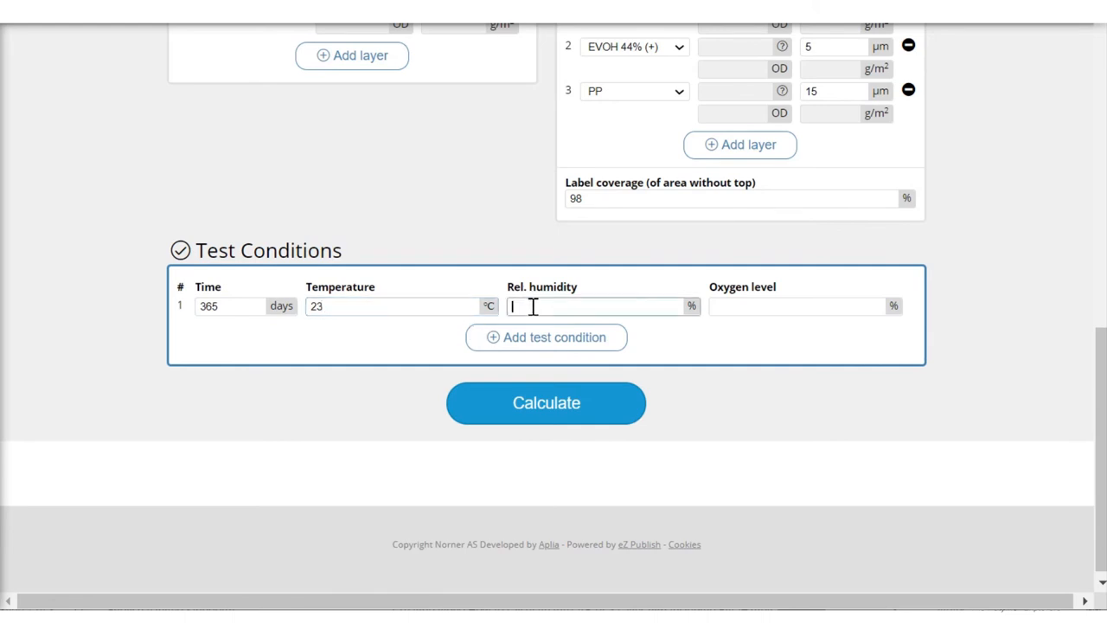
type("50")
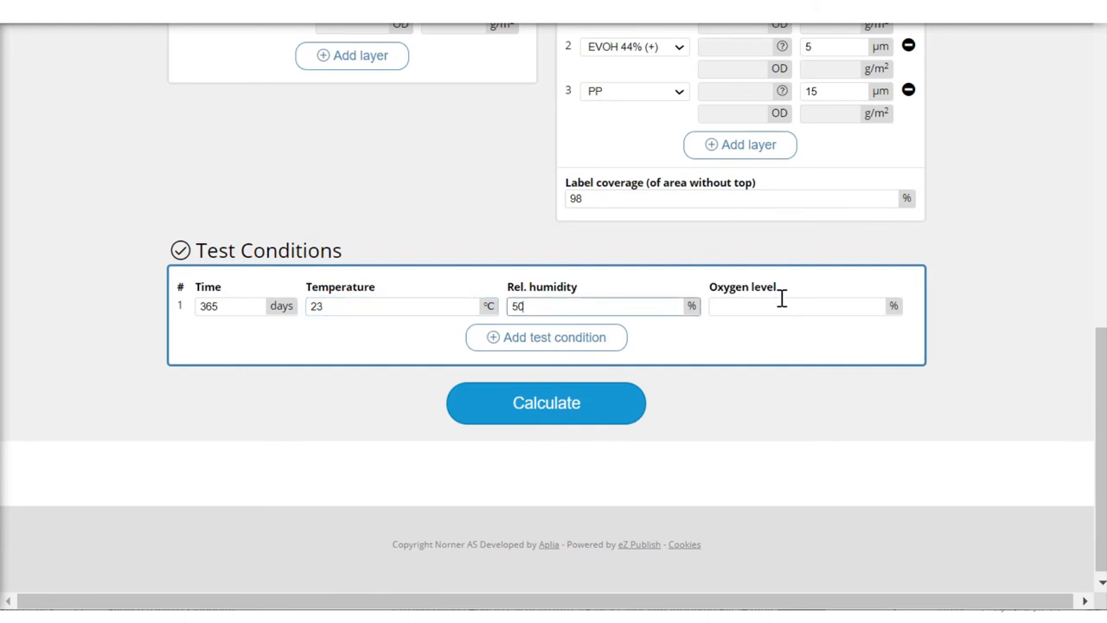
type("21")
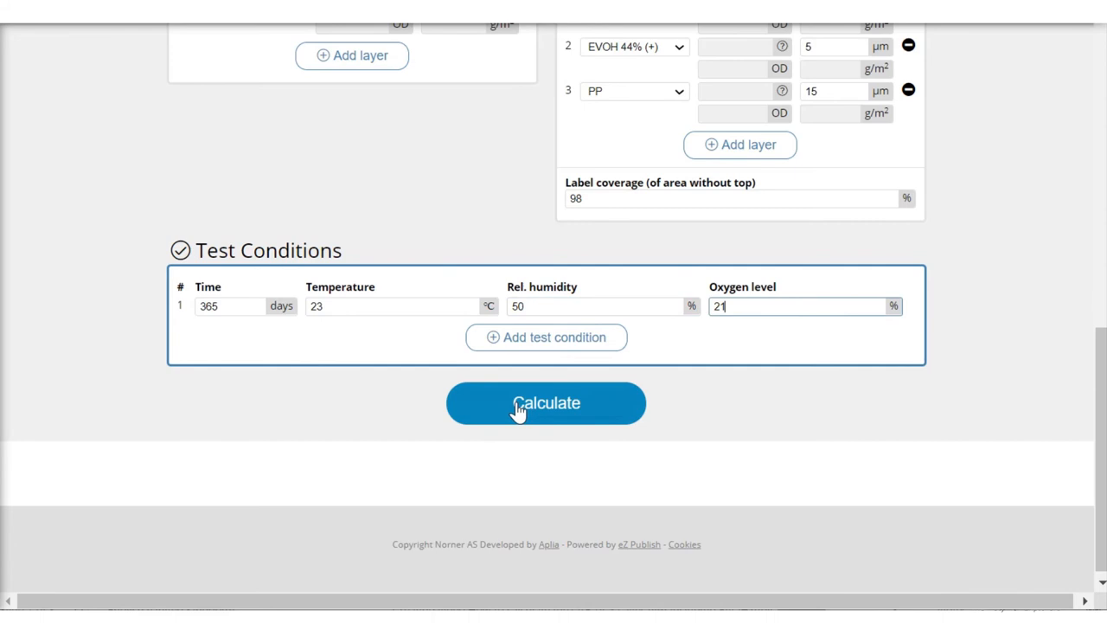
Step: Run the calculation, giving 39.579 ml/package total oxygen transmission with the cumulative chart
left_click(546, 404)
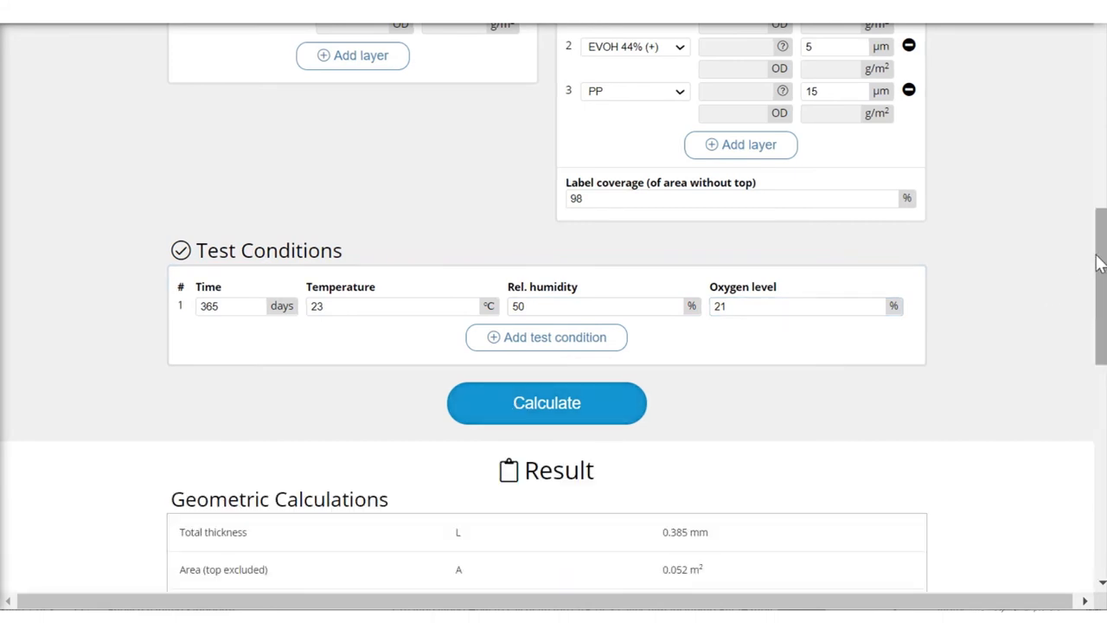
scroll("down", 3)
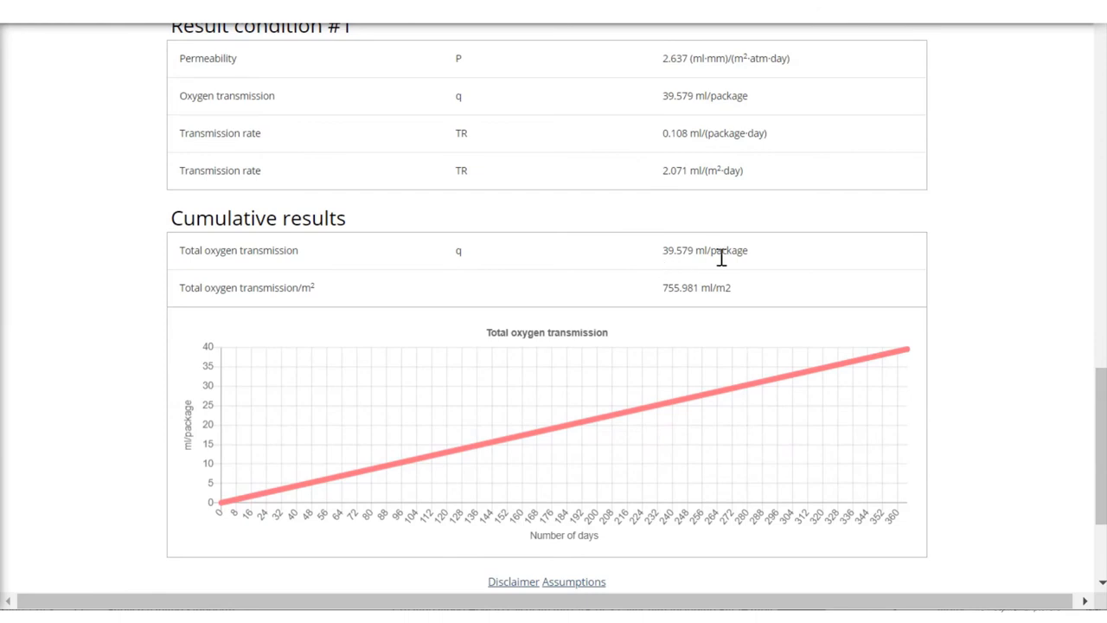
mouse_move(695, 268)
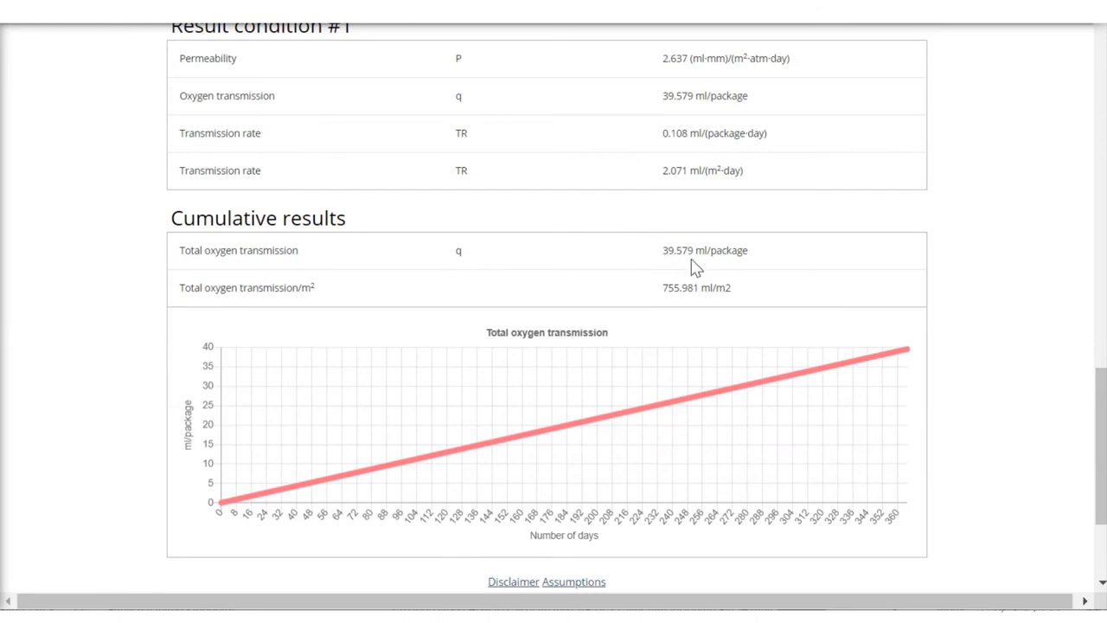
mouse_move(678, 322)
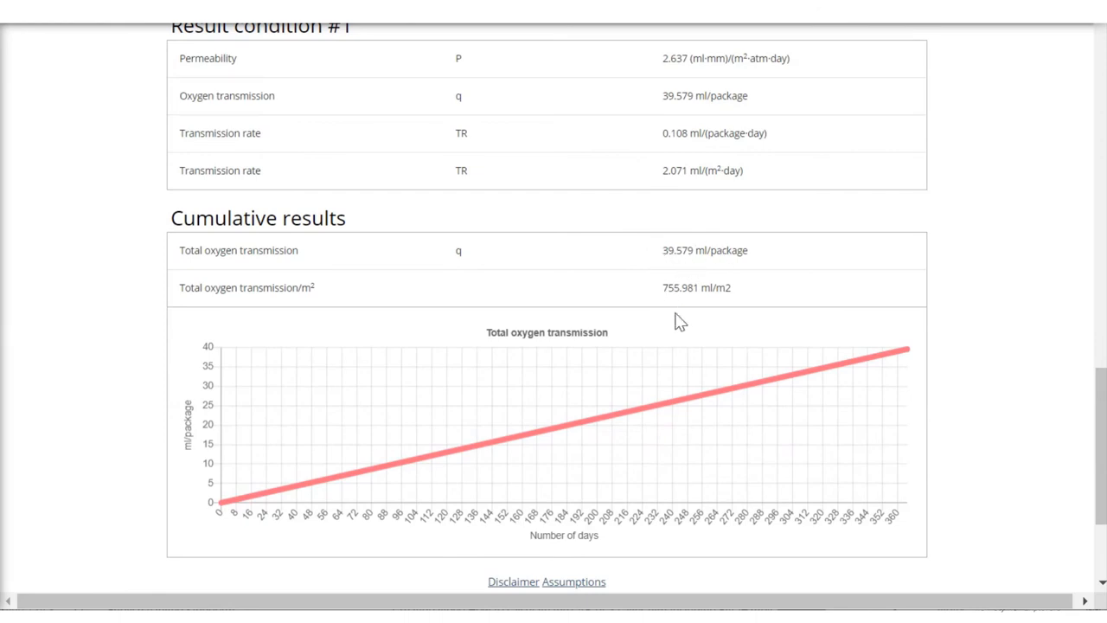
mouse_move(734, 395)
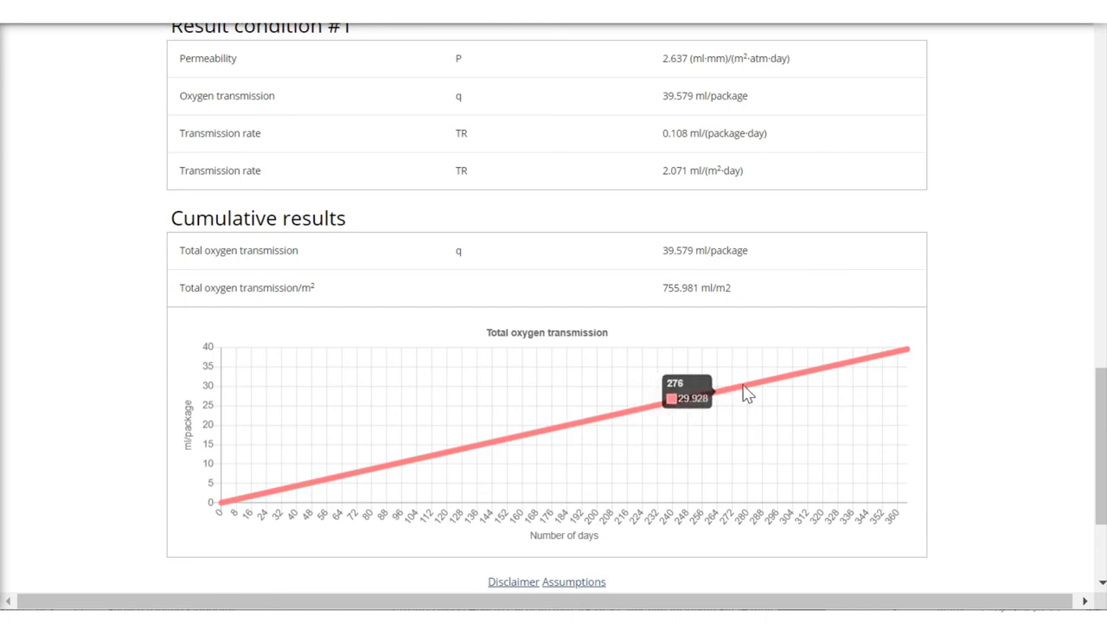
mouse_move(787, 384)
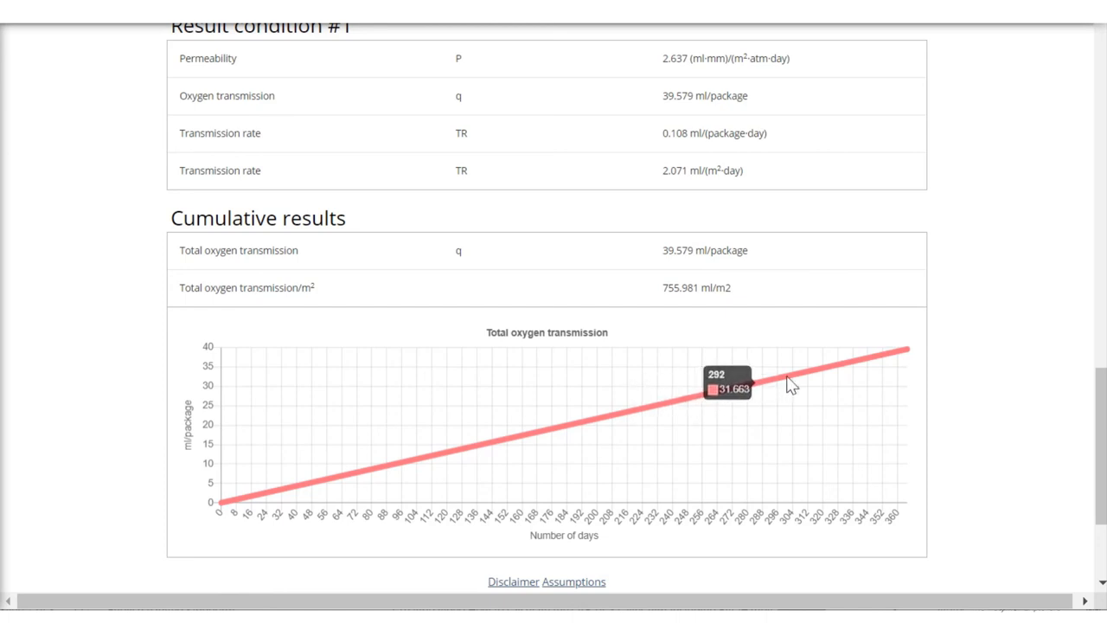
mouse_move(796, 384)
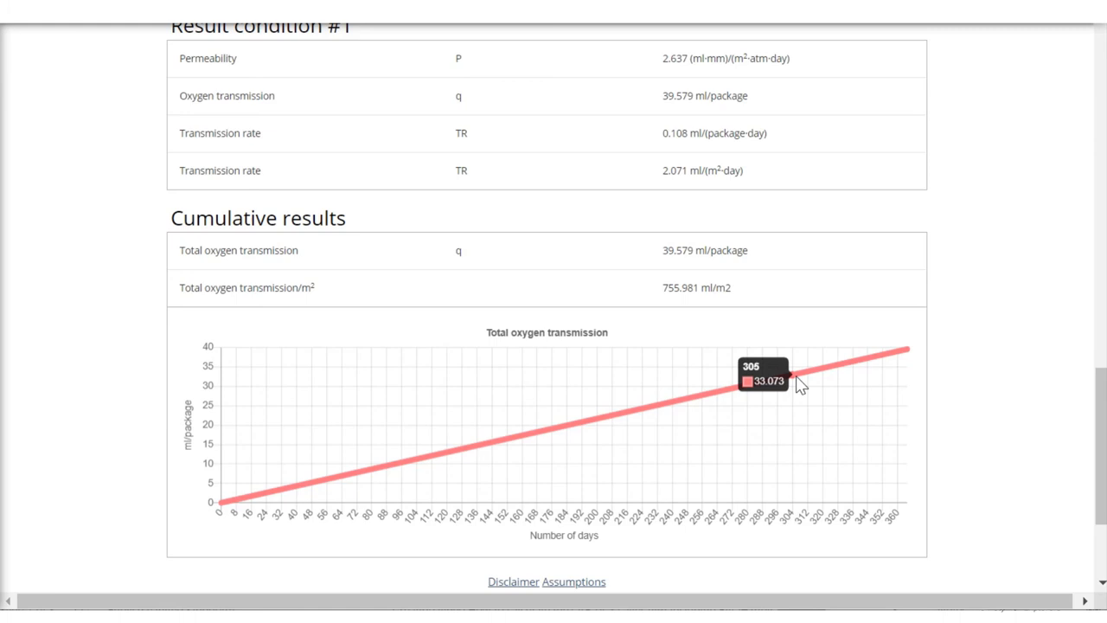
mouse_move(844, 388)
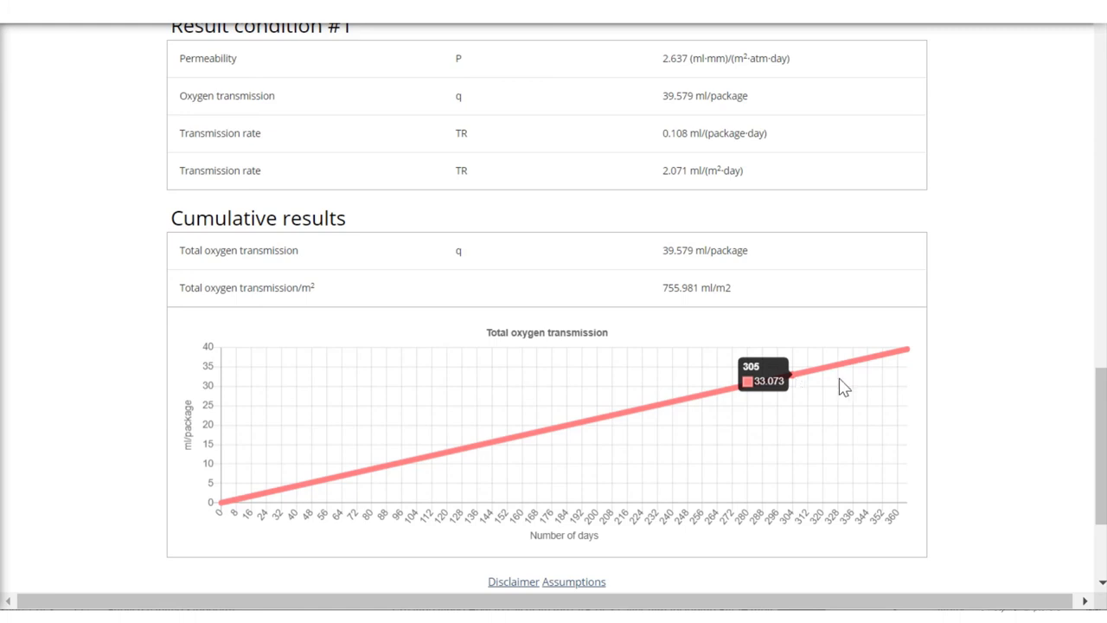
mouse_move(1088, 308)
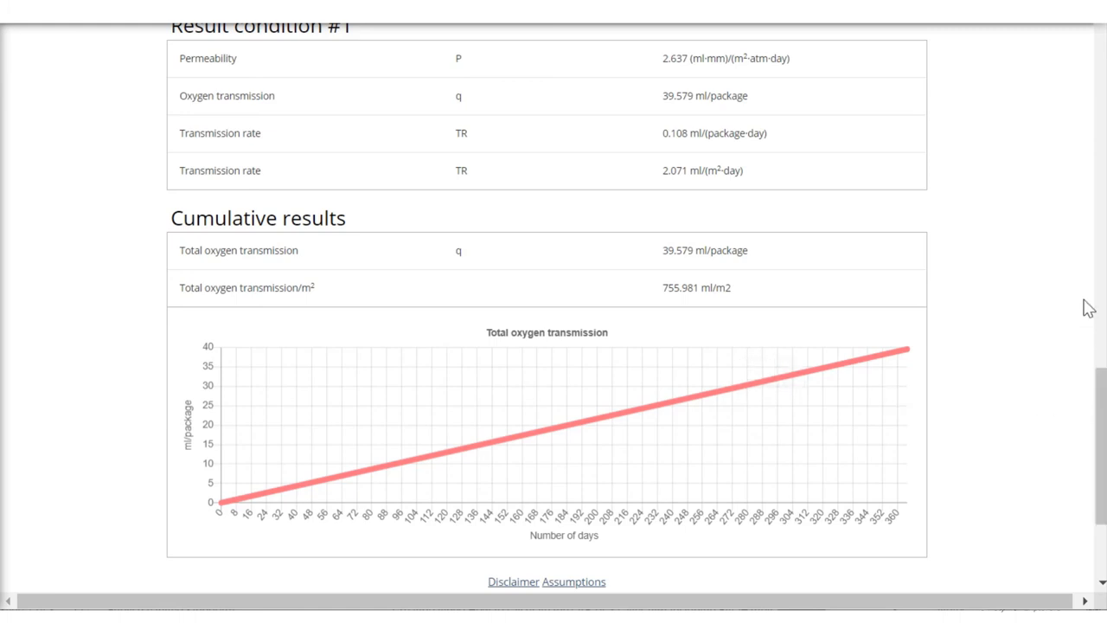
scroll("up", 3)
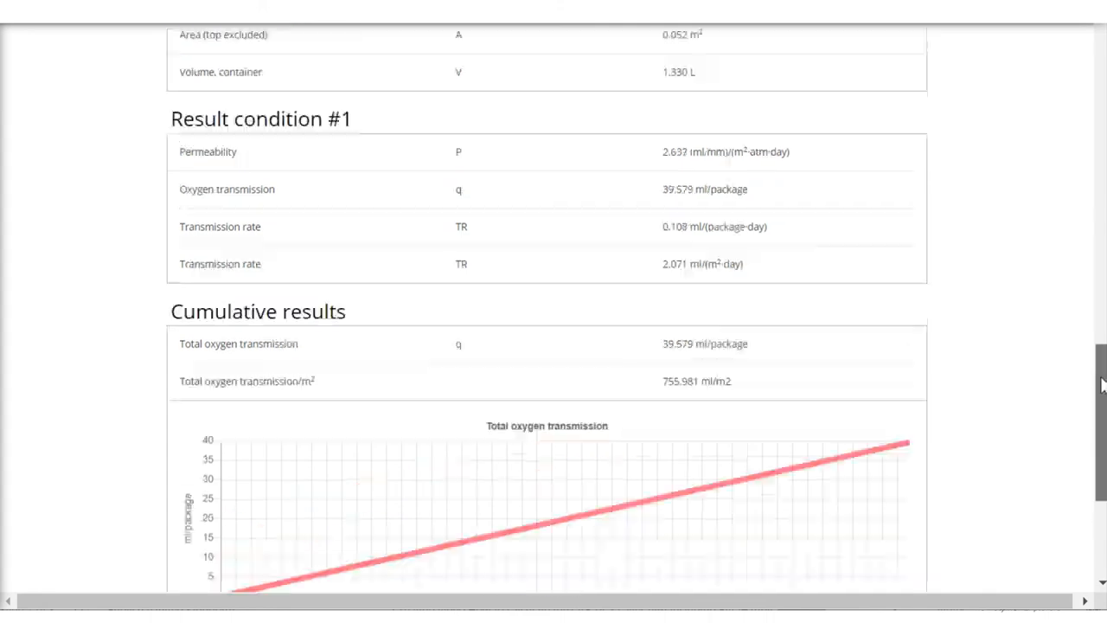
scroll("up", 3)
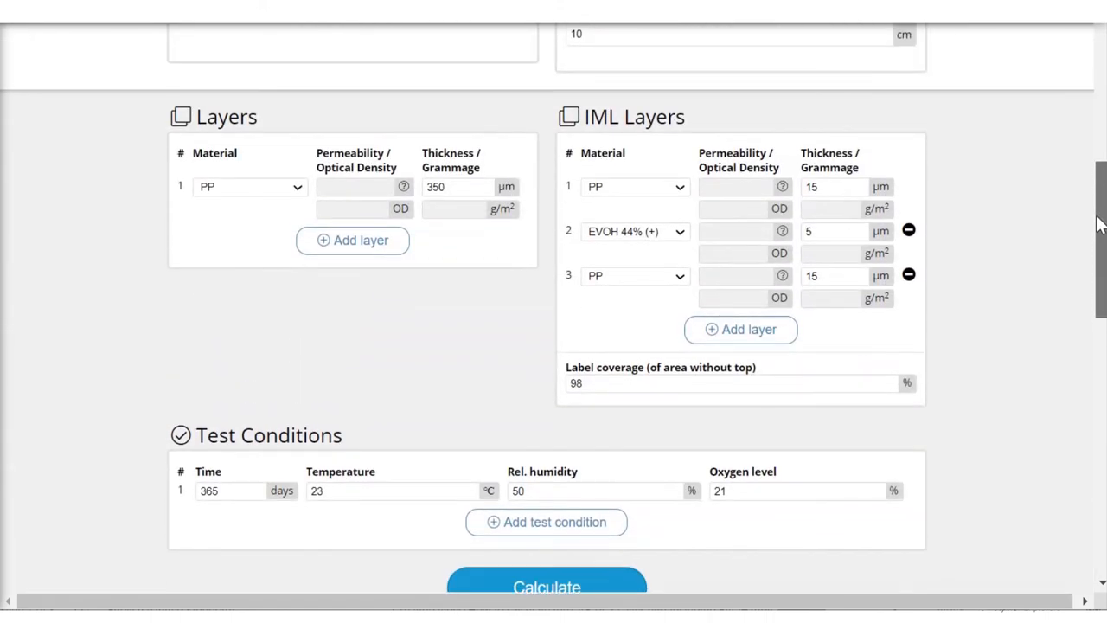
left_click(547, 586)
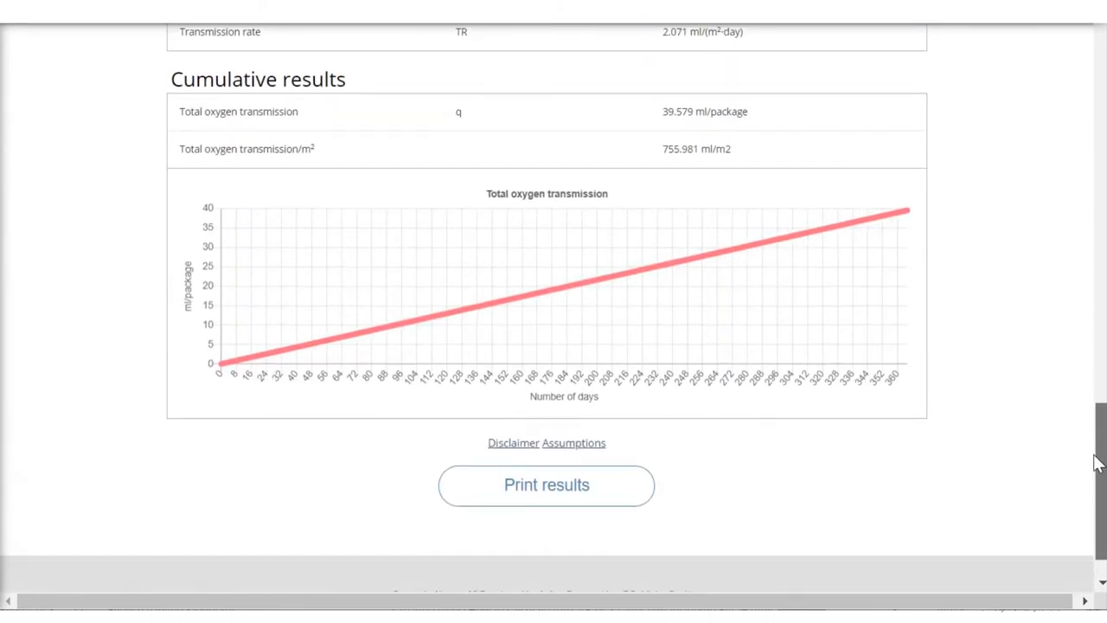
scroll("up", 3)
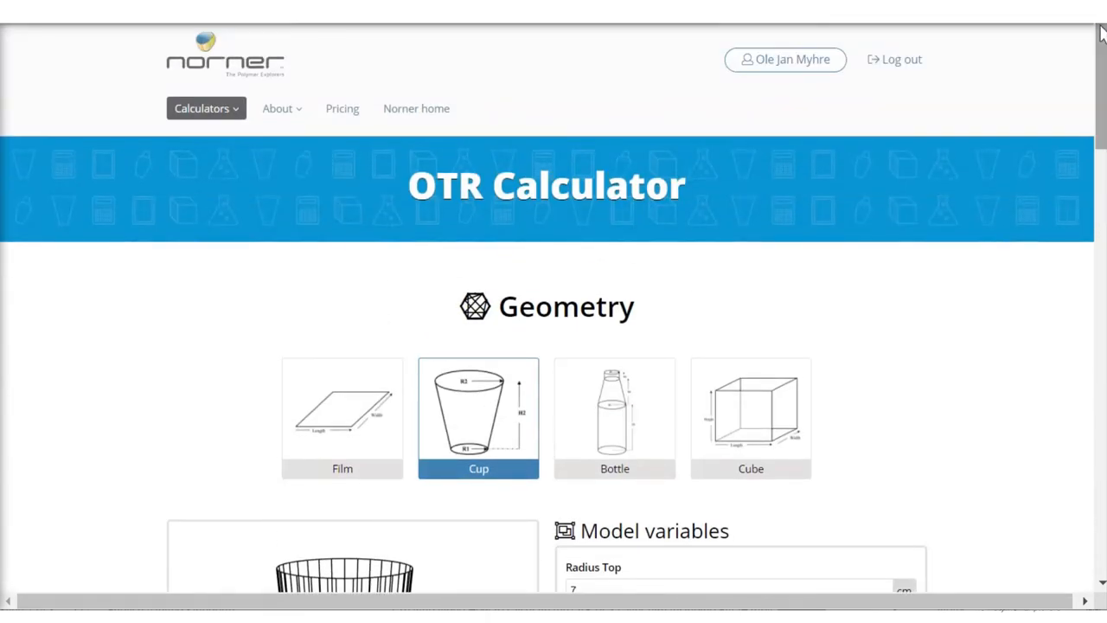